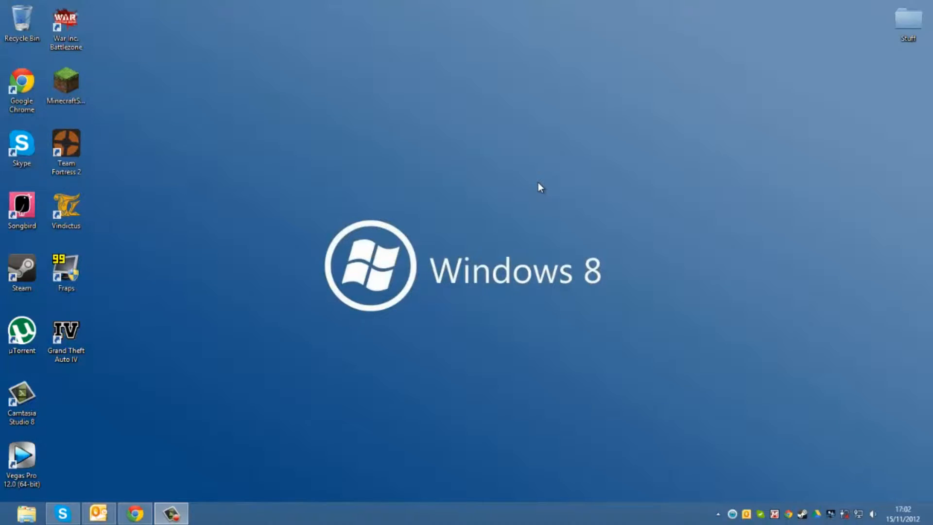
pyautogui.moveTo(154, 314)
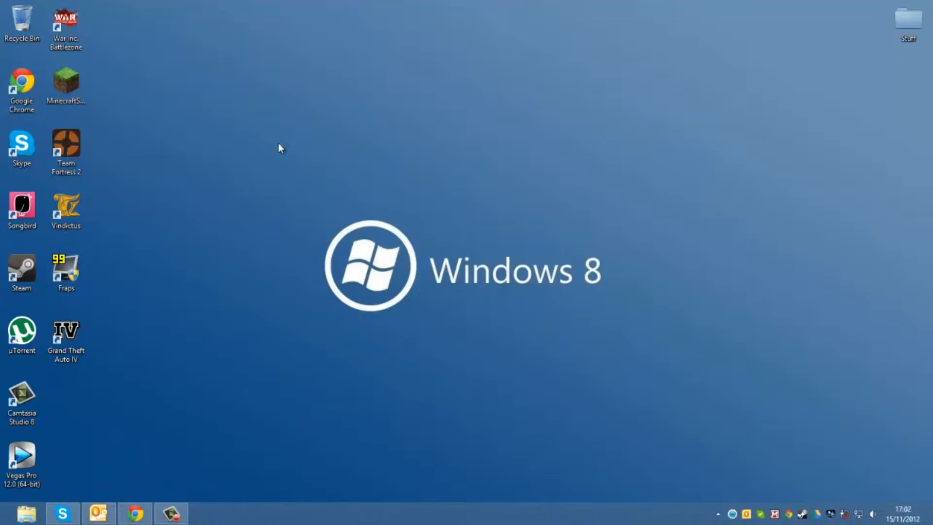
pyautogui.moveTo(126, 76)
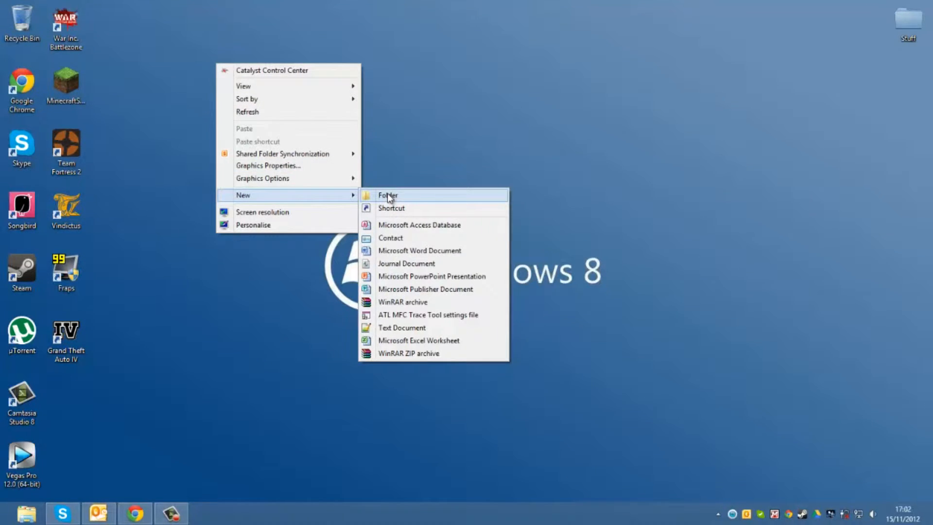
# Create 'New folder' on the desktop, confirm it's empty, then close it
pyautogui.click(387, 195)
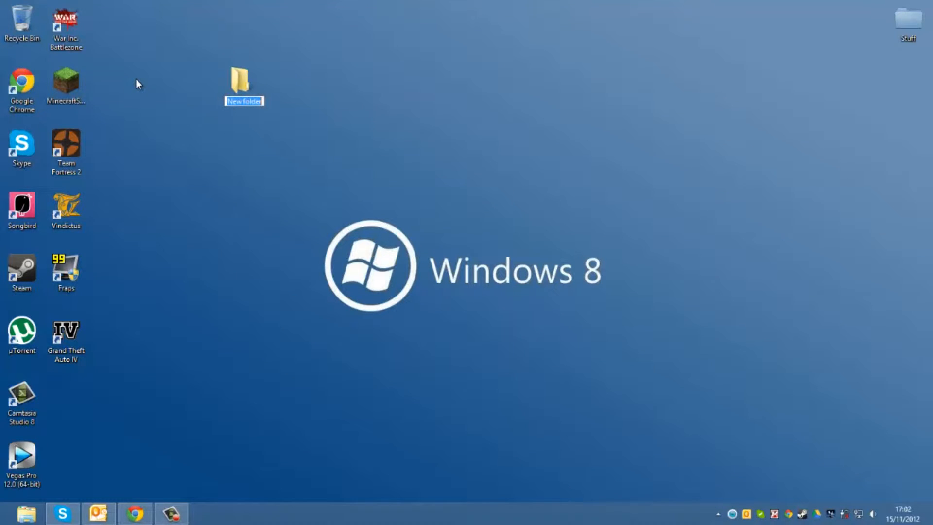
pyautogui.click(241, 80)
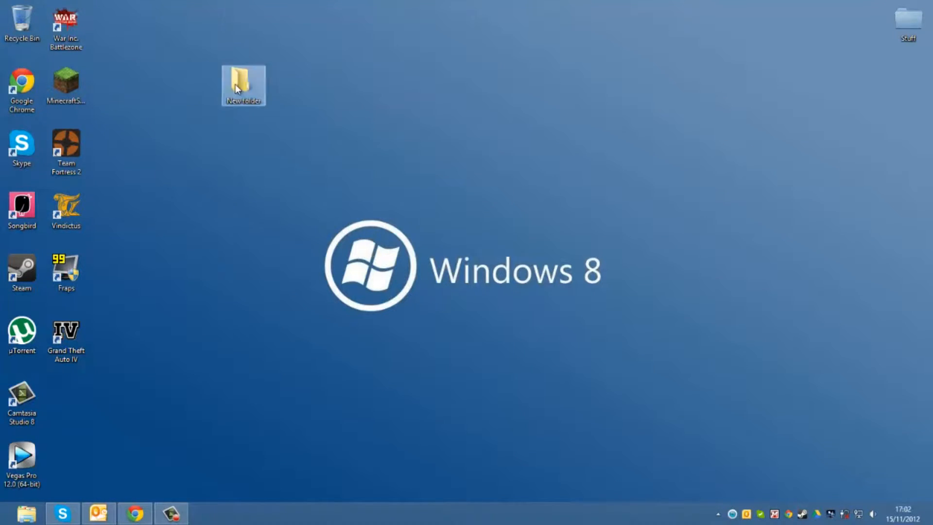
pyautogui.doubleClick(241, 82)
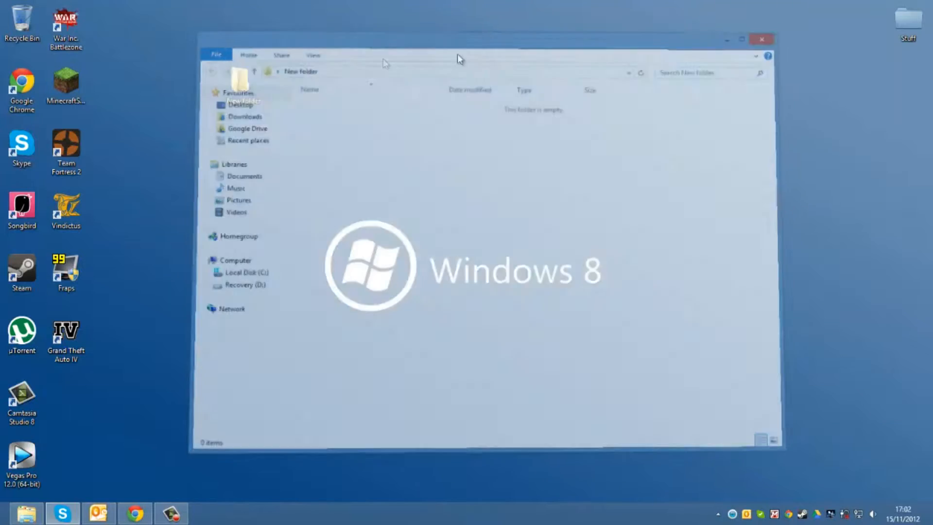
pyautogui.click(763, 38)
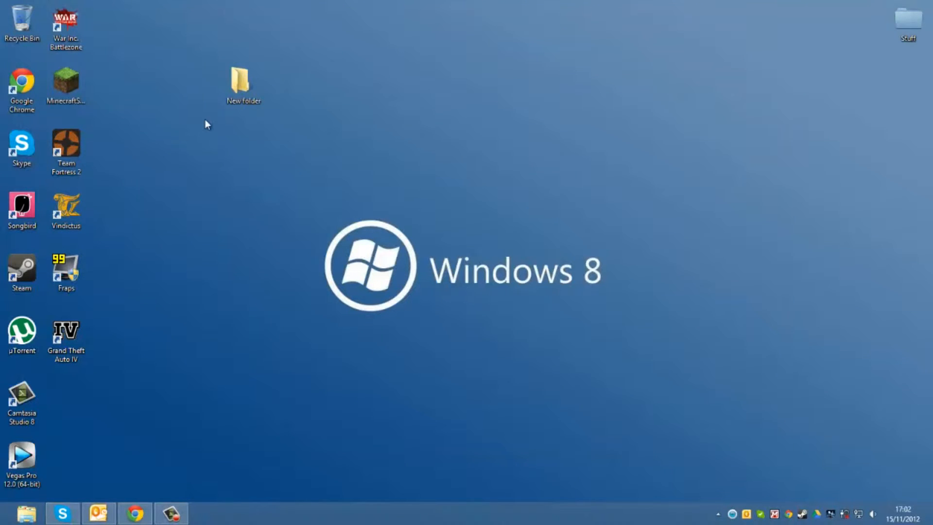
pyautogui.click(240, 80)
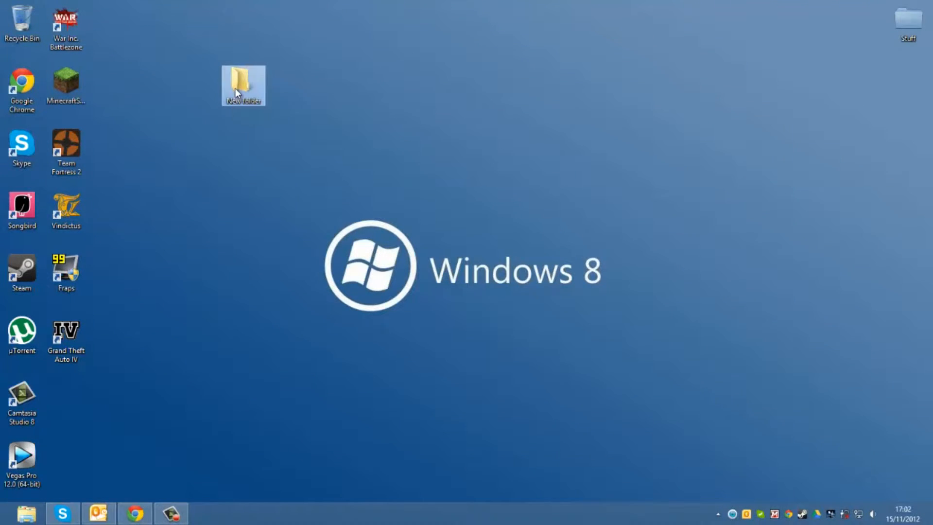
# Delete 'New folder' from the desktop and confirm Yes in the Delete Folder dialog
pyautogui.rightClick(237, 90)
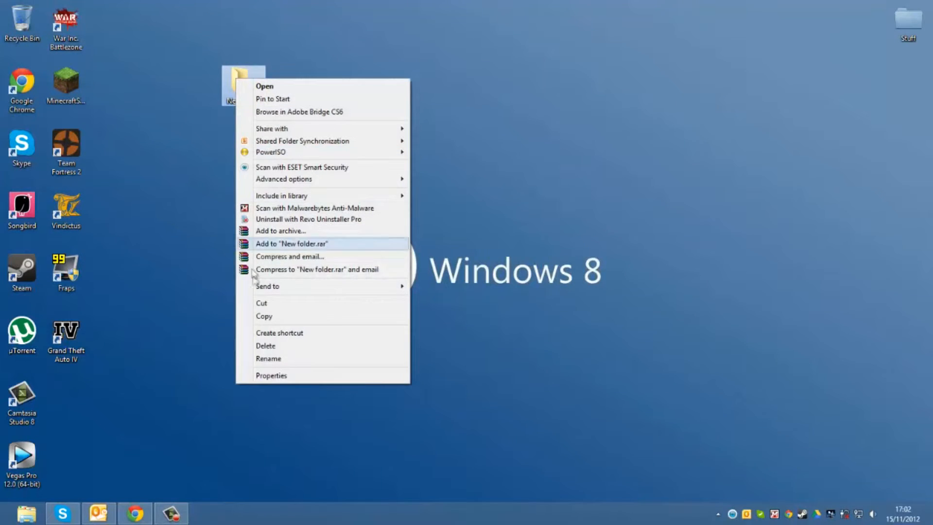
pyautogui.click(265, 345)
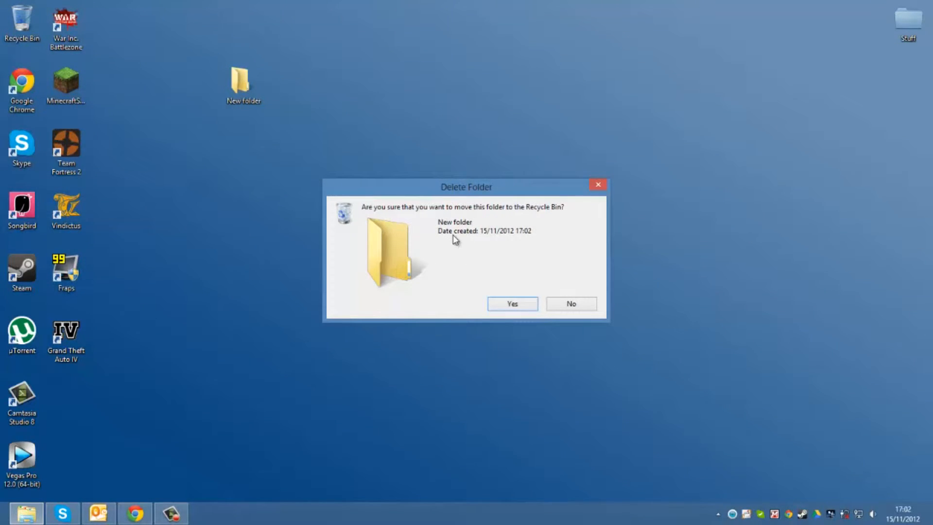
pyautogui.moveTo(516, 201)
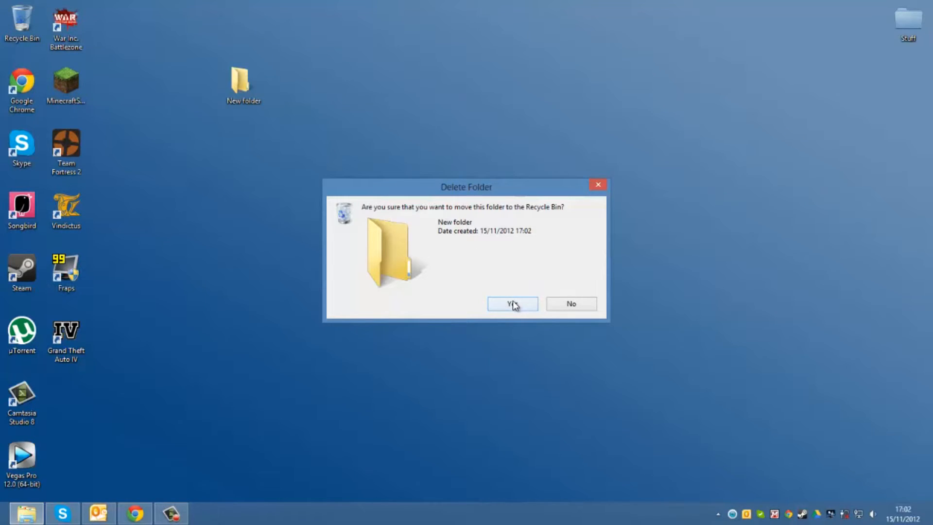
pyautogui.click(512, 303)
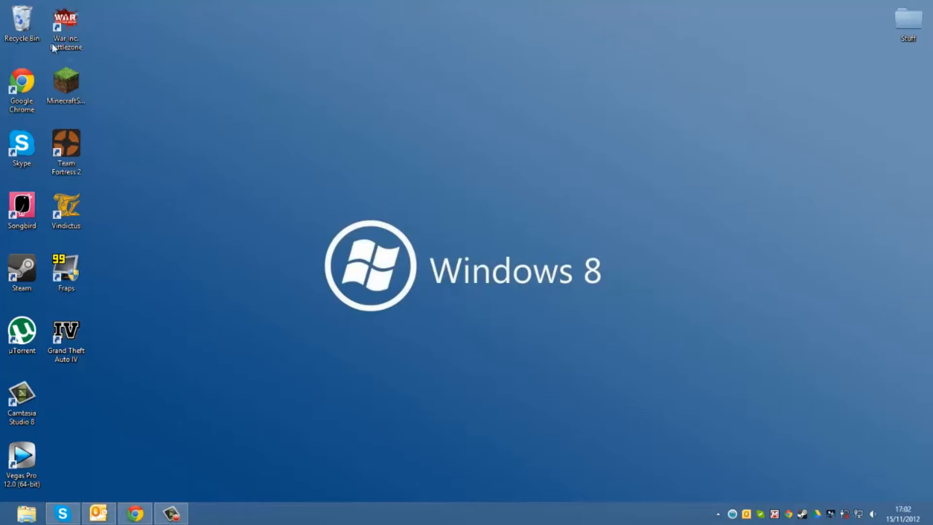
# Open the Recycle Bin to confirm it's empty, close it, and select its icon
pyautogui.doubleClick(20, 19)
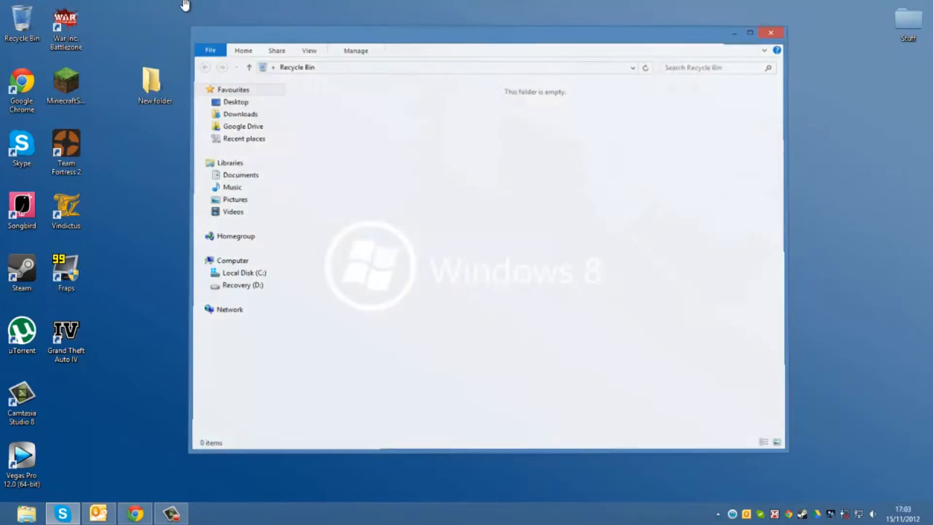
pyautogui.click(771, 30)
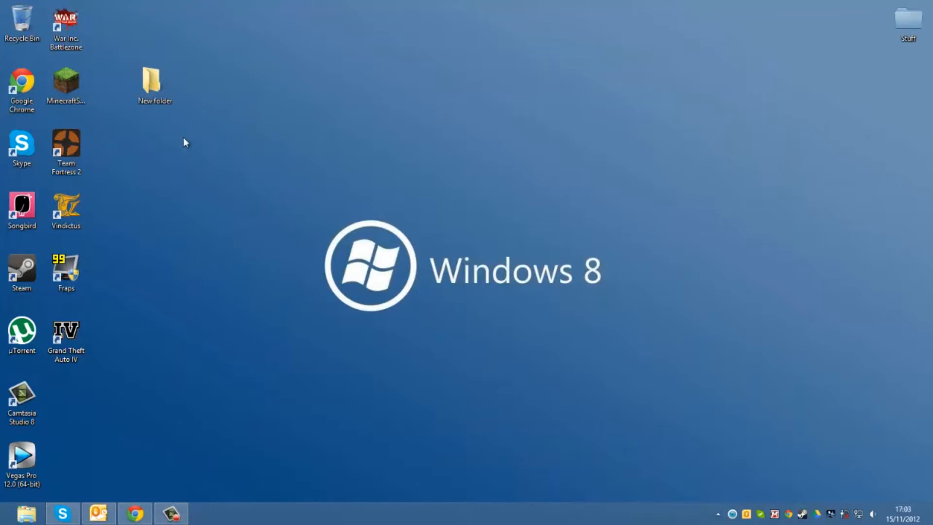
pyautogui.click(20, 21)
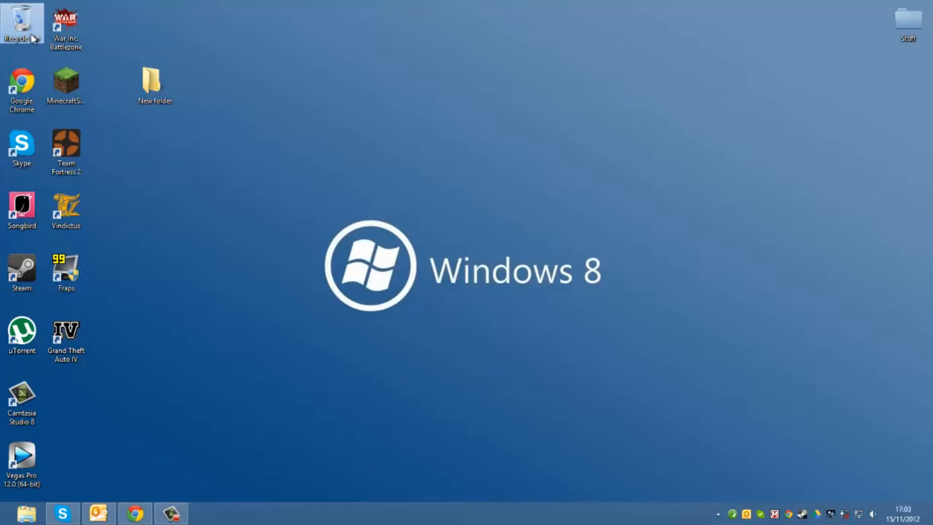
# Untick 'Display delete confirmation dialogue' in Recycle Bin Properties and apply with OK
pyautogui.rightClick(20, 22)
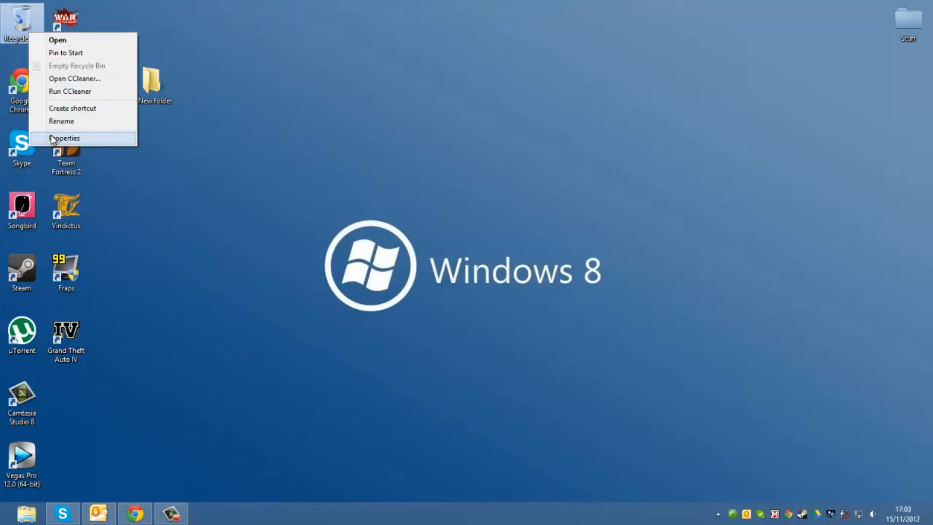
pyautogui.click(65, 138)
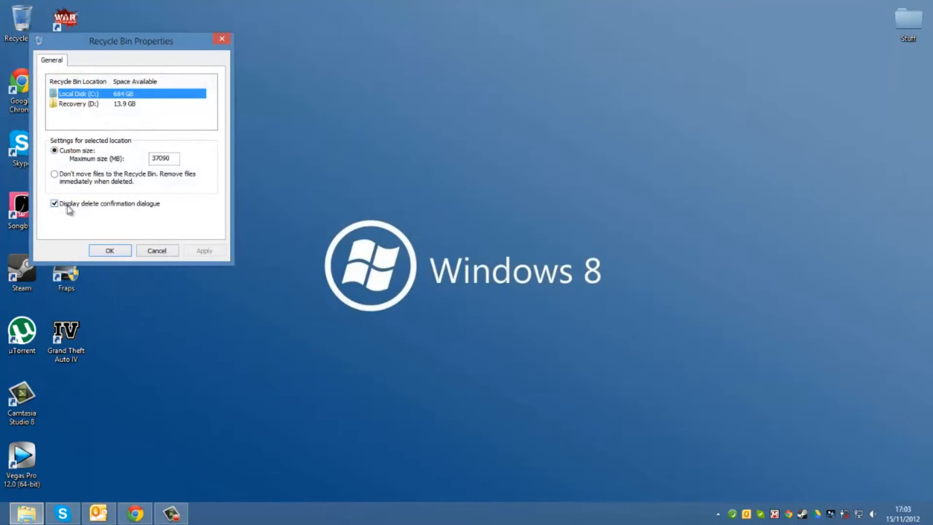
pyautogui.click(53, 203)
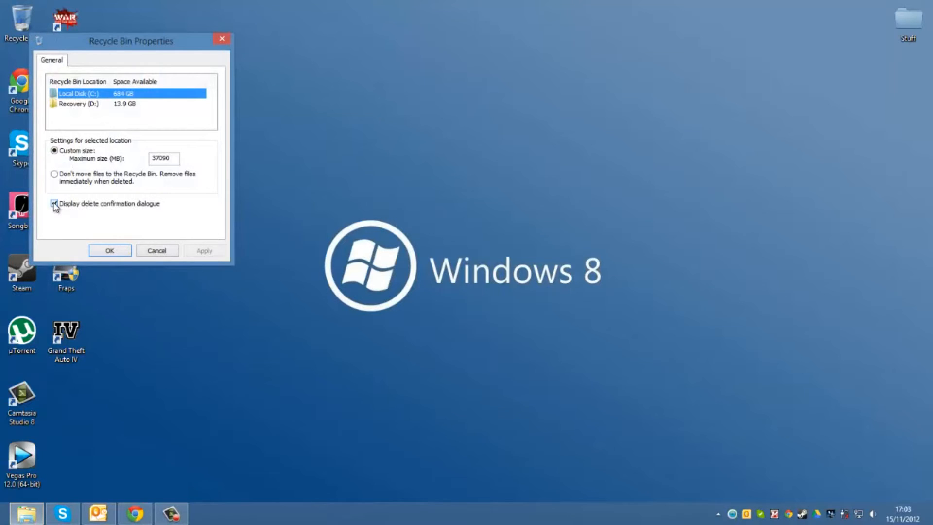
pyautogui.click(54, 204)
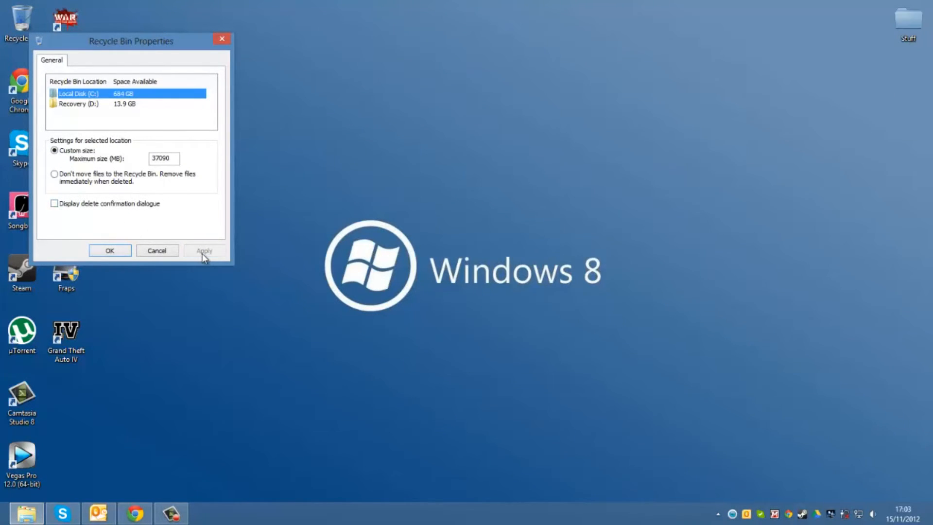
pyautogui.click(110, 250)
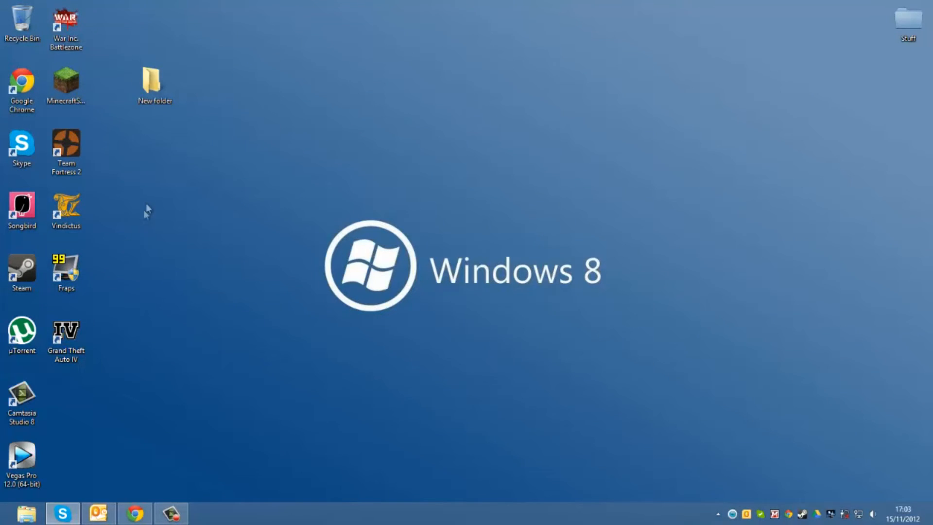
# Select 'New folder' and delete it with no confirmation prompt appearing
pyautogui.click(153, 82)
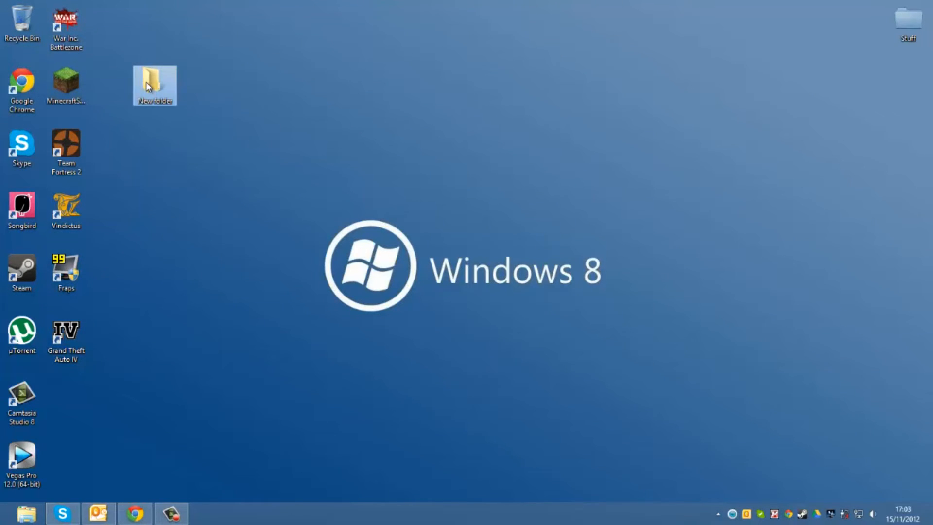
pyautogui.rightClick(150, 86)
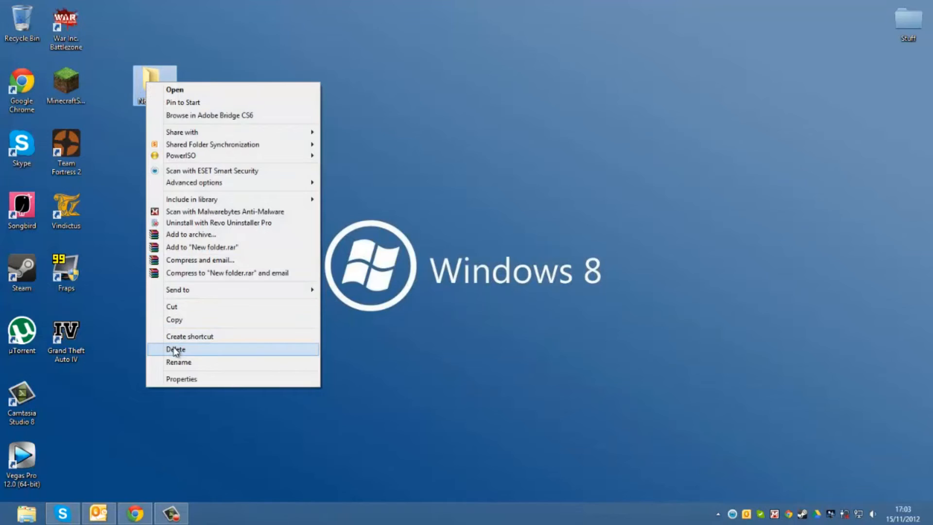
pyautogui.click(176, 349)
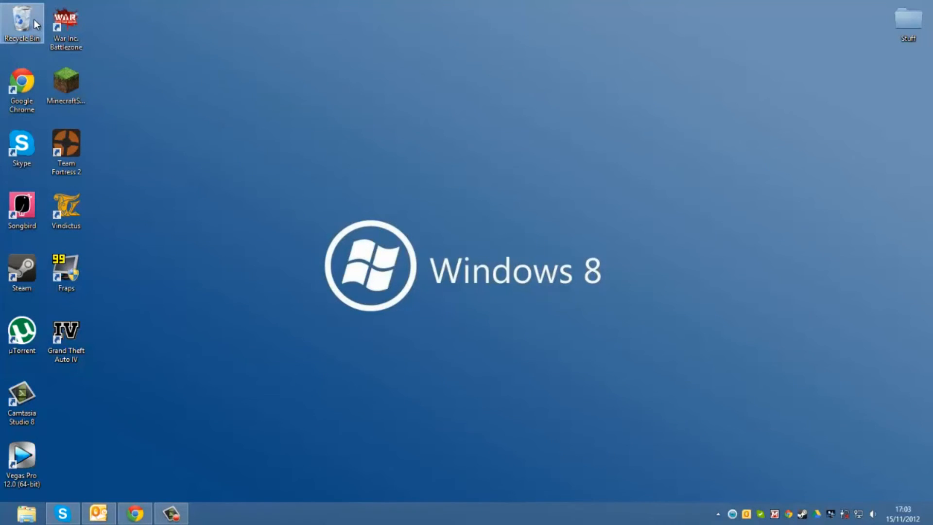
# Empty the Recycle Bin, answering Yes to permanently delete 'New folder'
pyautogui.rightClick(23, 19)
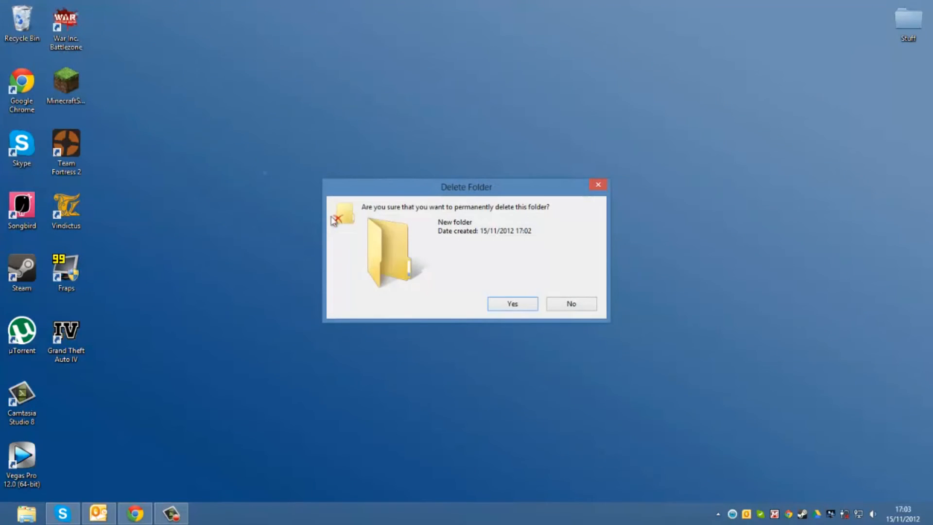
pyautogui.moveTo(505, 303)
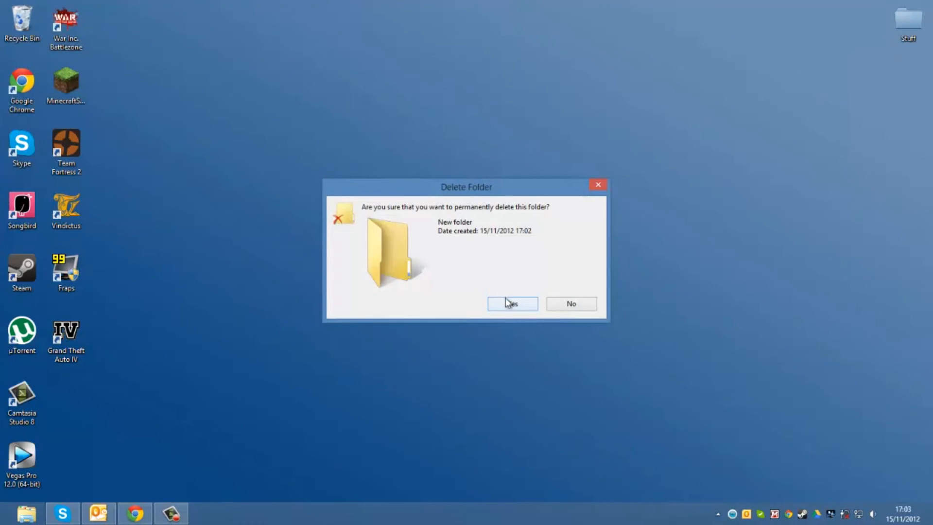
pyautogui.click(512, 303)
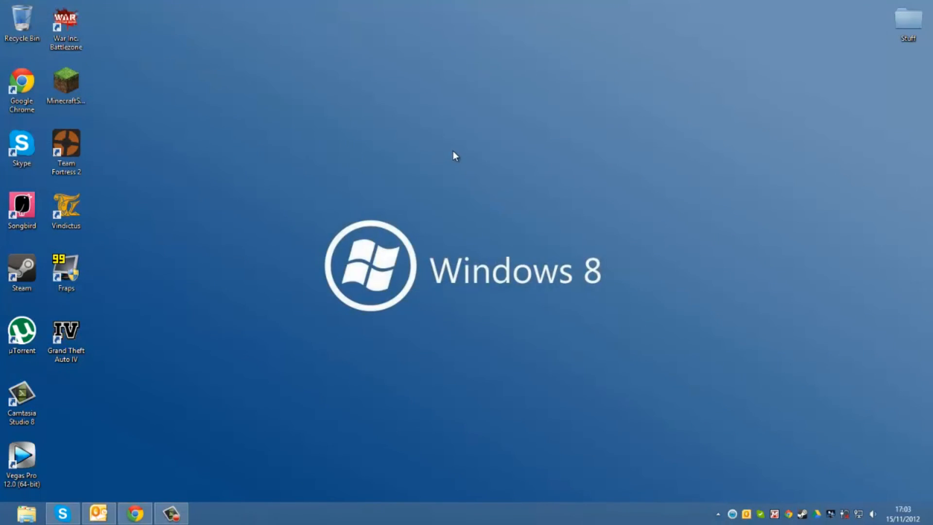
pyautogui.moveTo(451, 155)
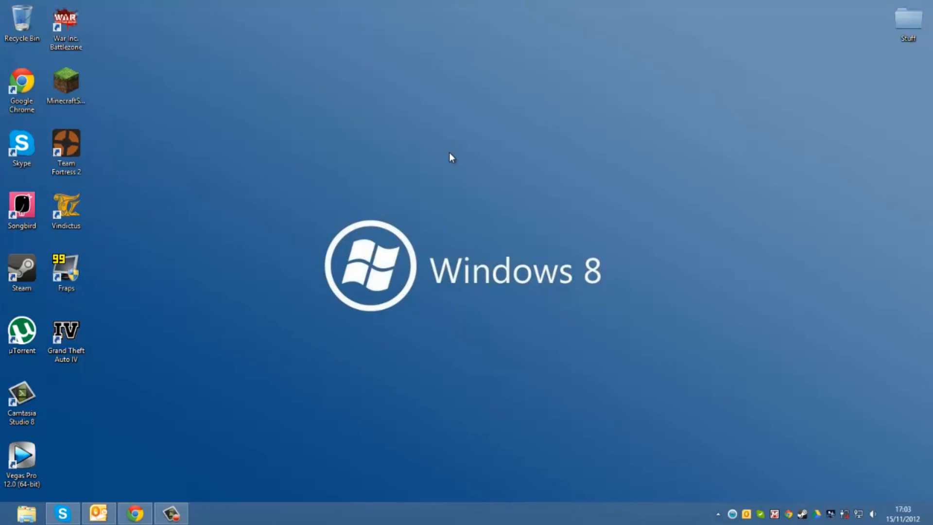